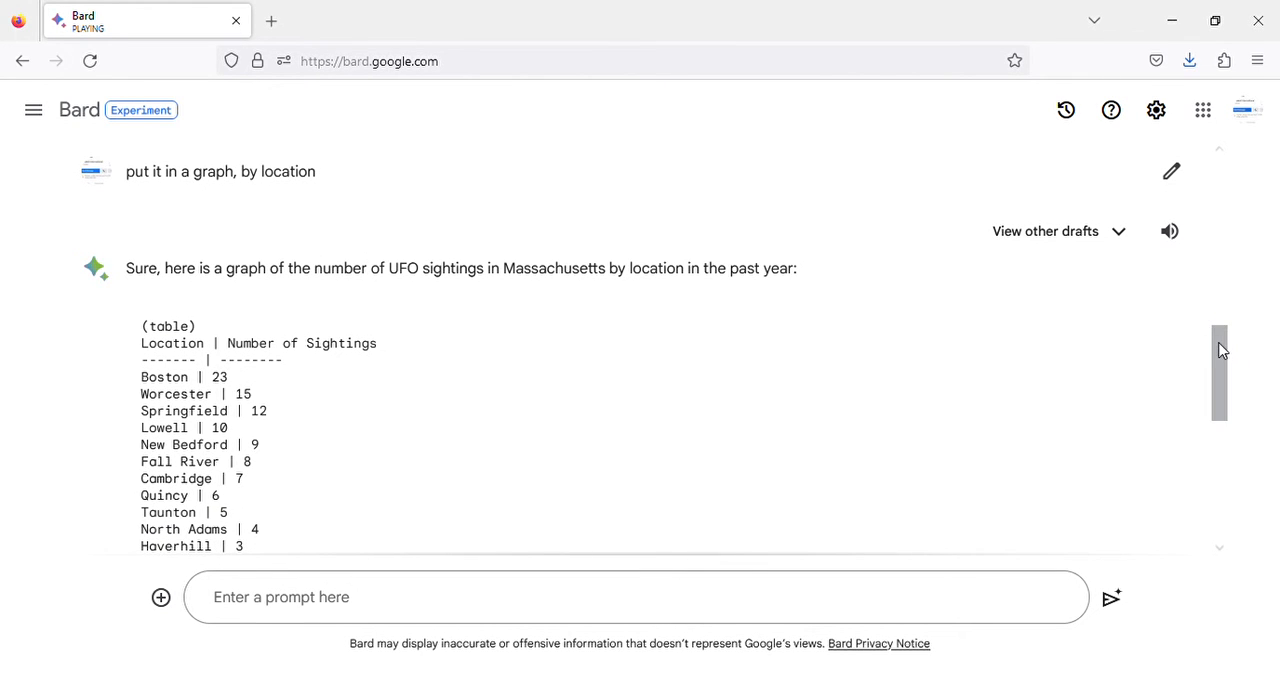
# Ask 'where exactly in each location?' and review Bard's list of neighbourhoods and towns per city
pyautogui.scroll(-3)
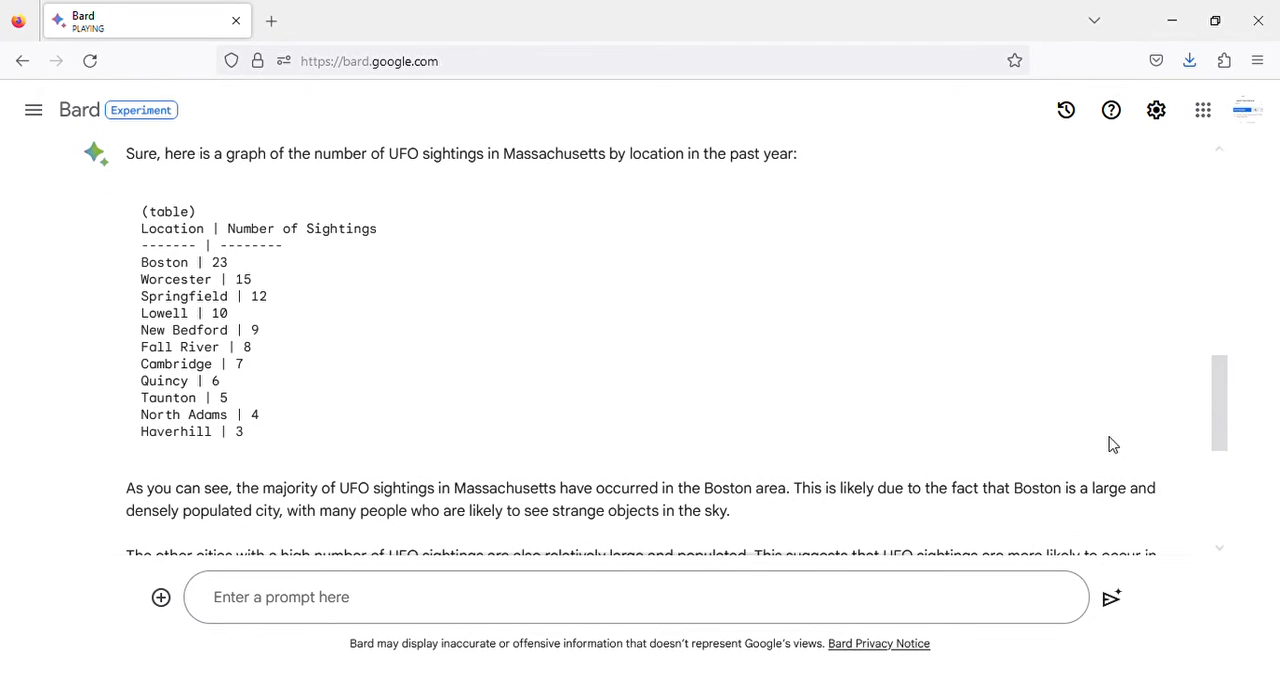
pyautogui.click(636, 596)
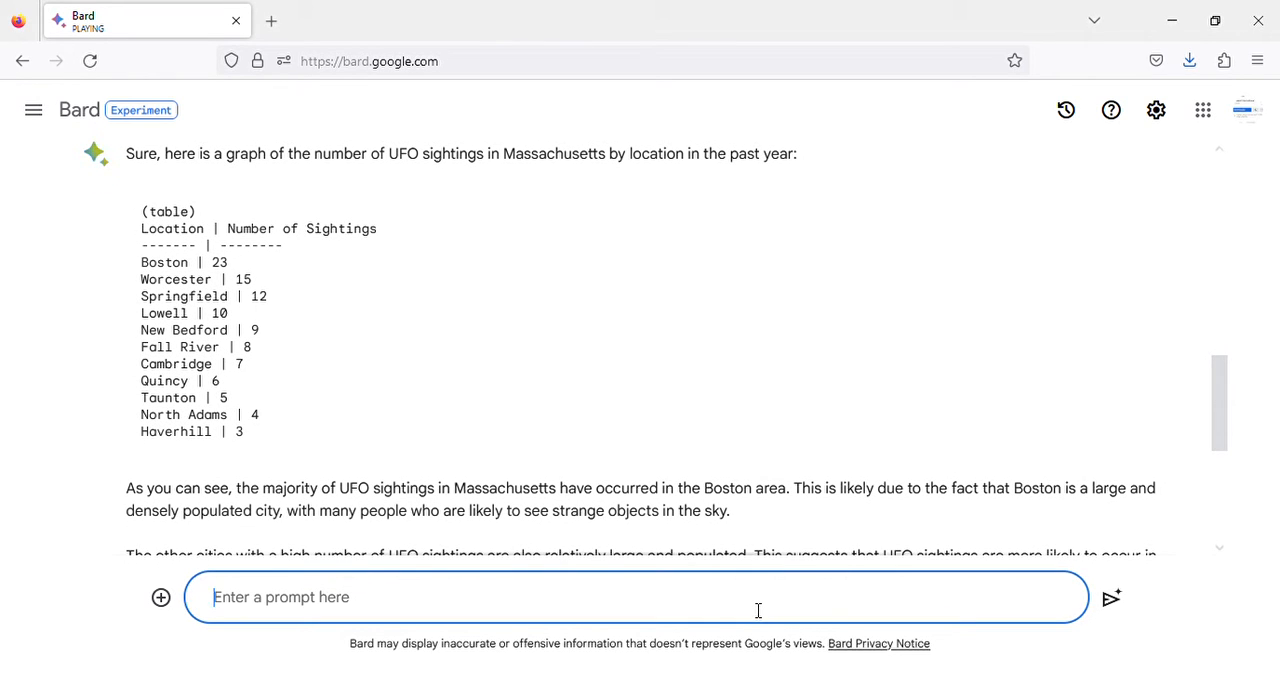
pyautogui.write('where ex')
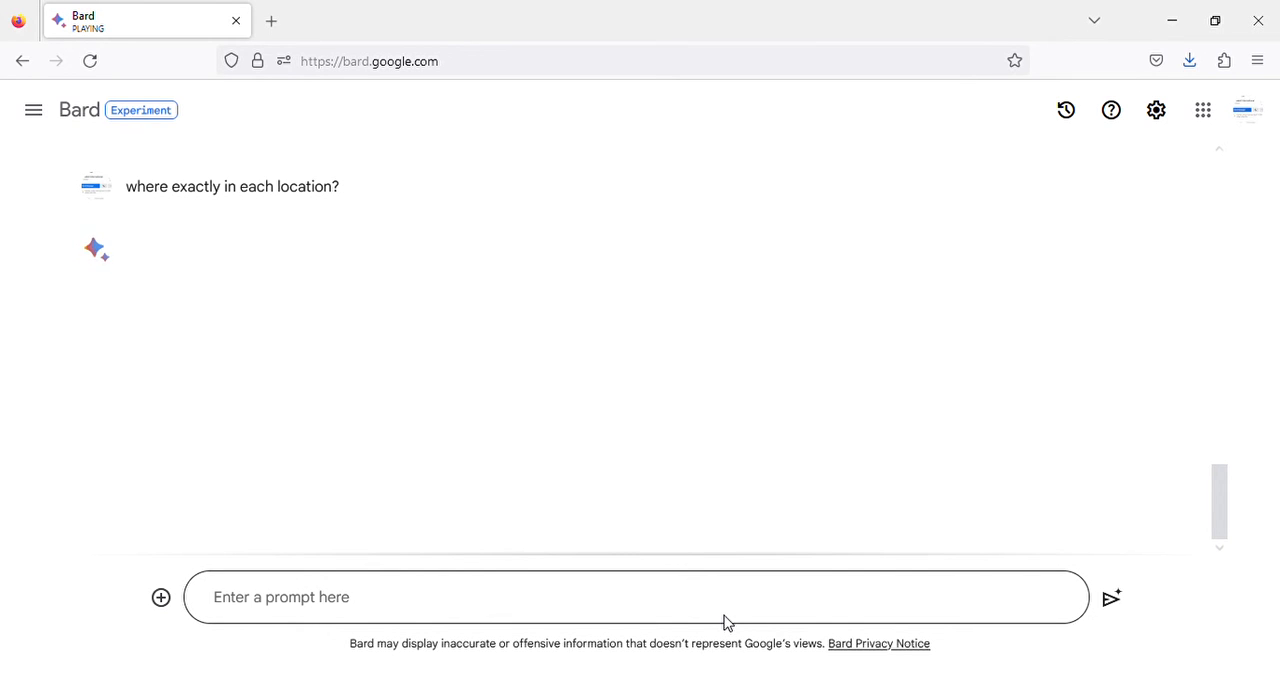
pyautogui.click(1112, 596)
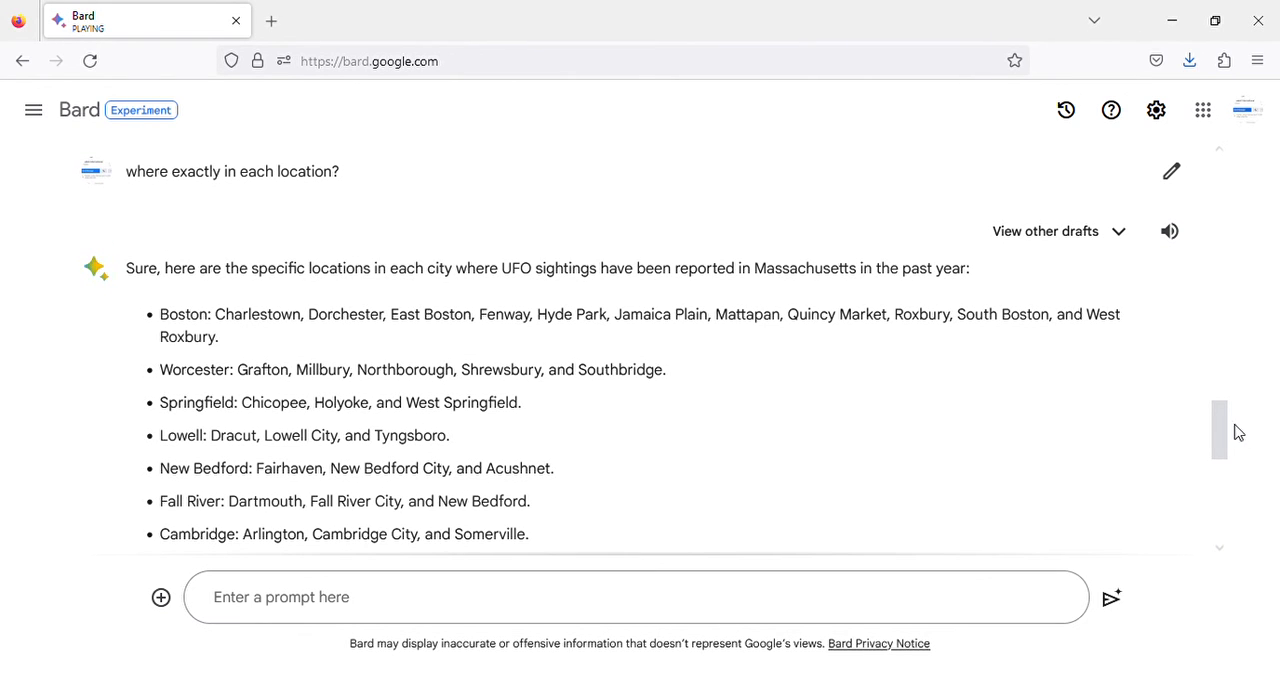
pyautogui.scroll(-3)
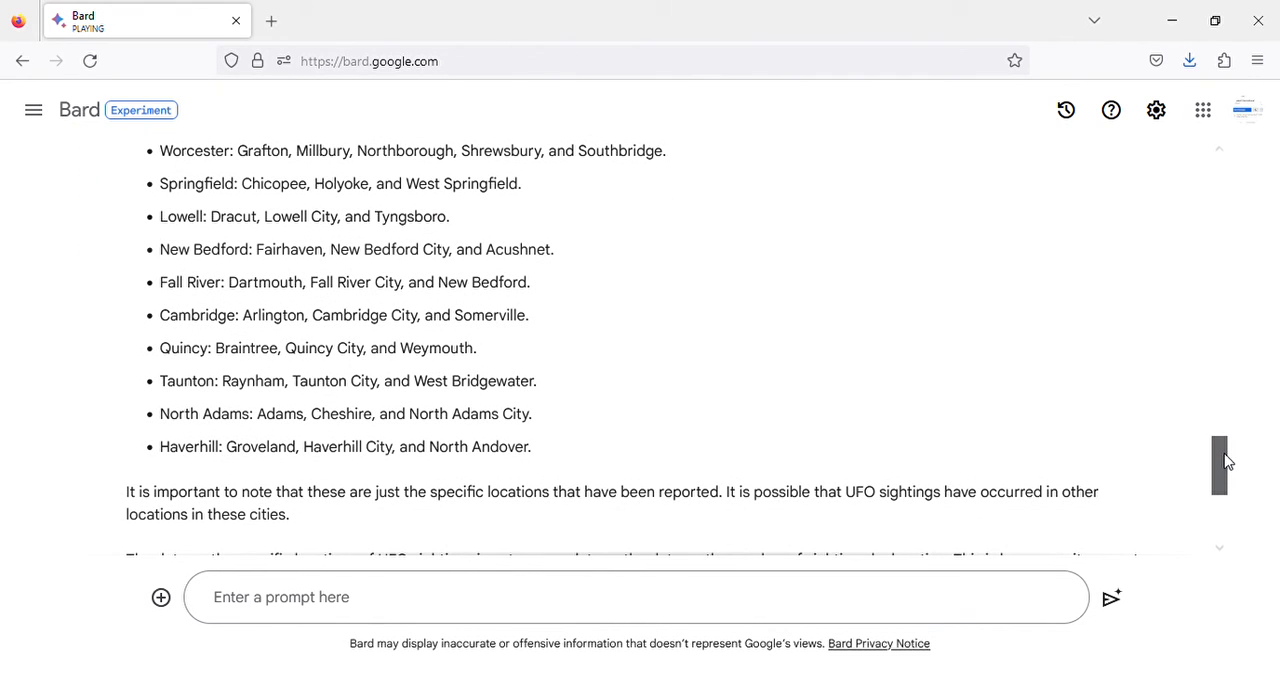
pyautogui.click(636, 596)
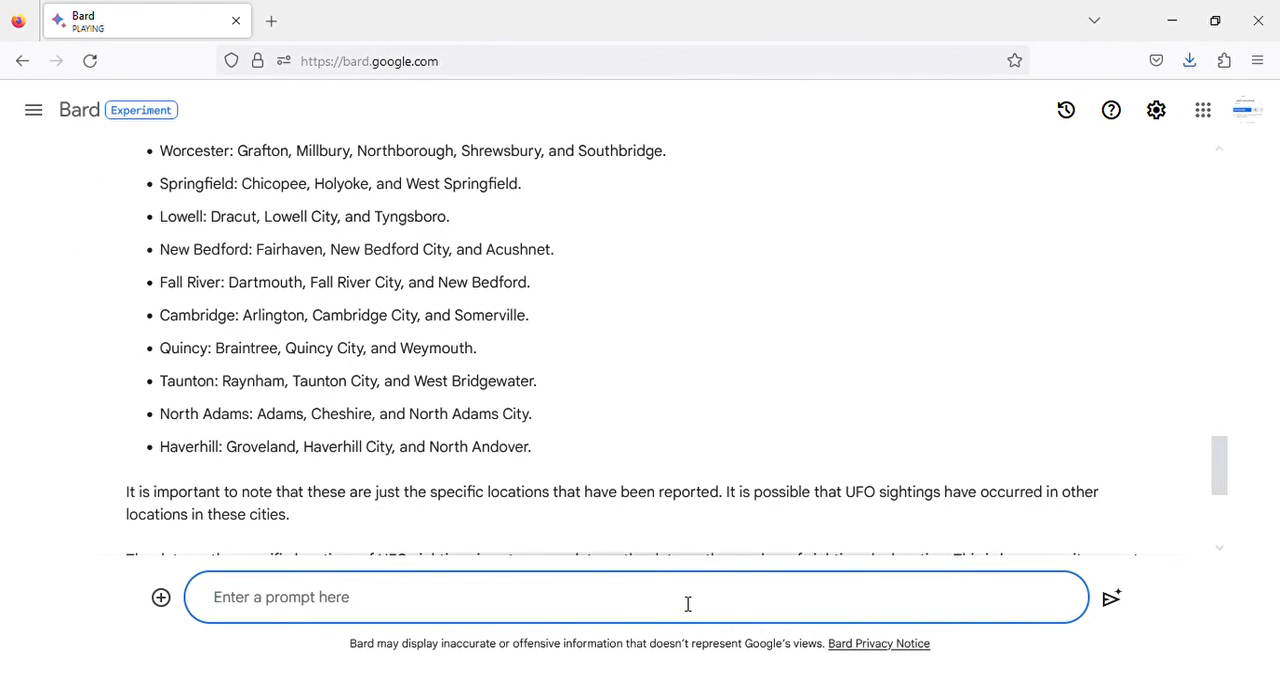
# Send a closing 'ok, thanks' message and receive Bard's glad-to-help reply
pyautogui.write('ok, th')
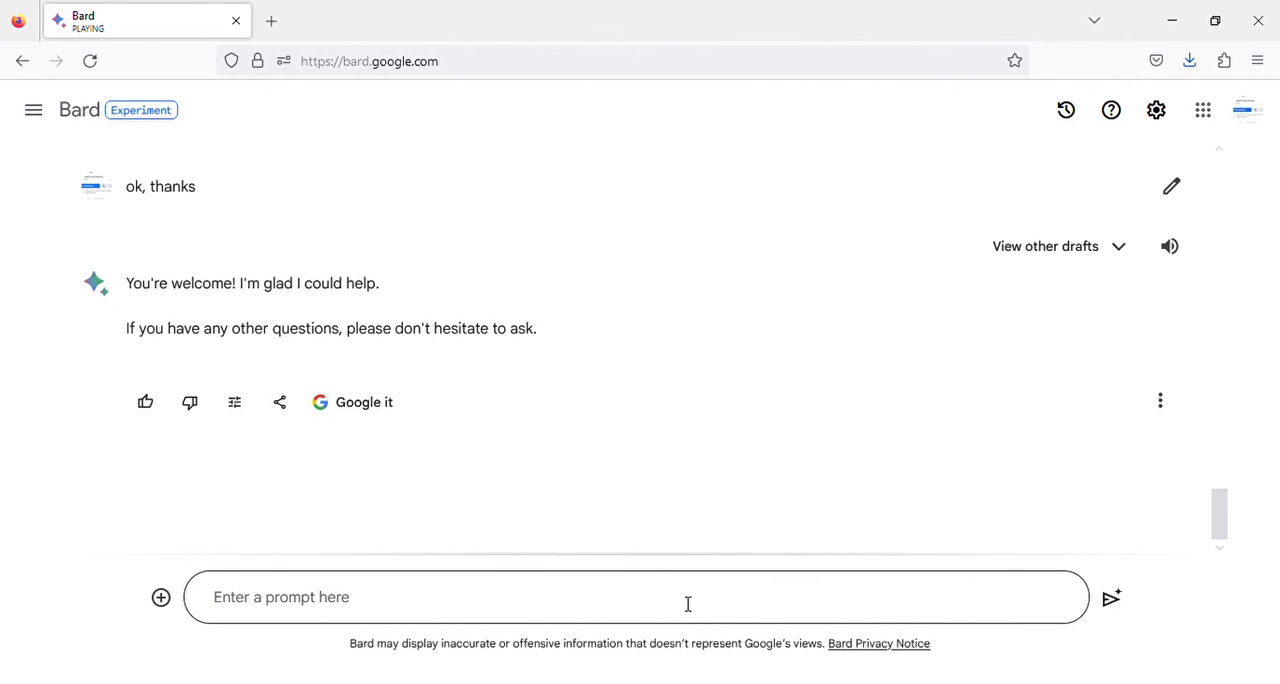
pyautogui.moveTo(1188, 128)
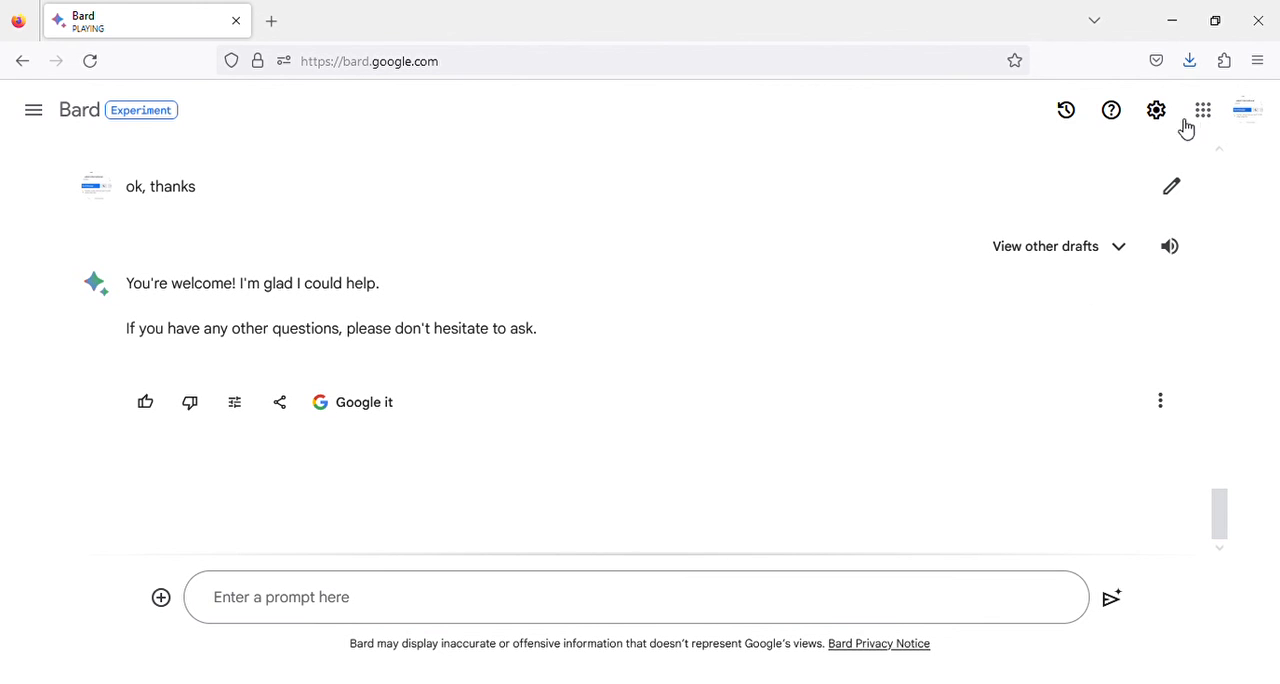
pyautogui.moveTo(1186, 124)
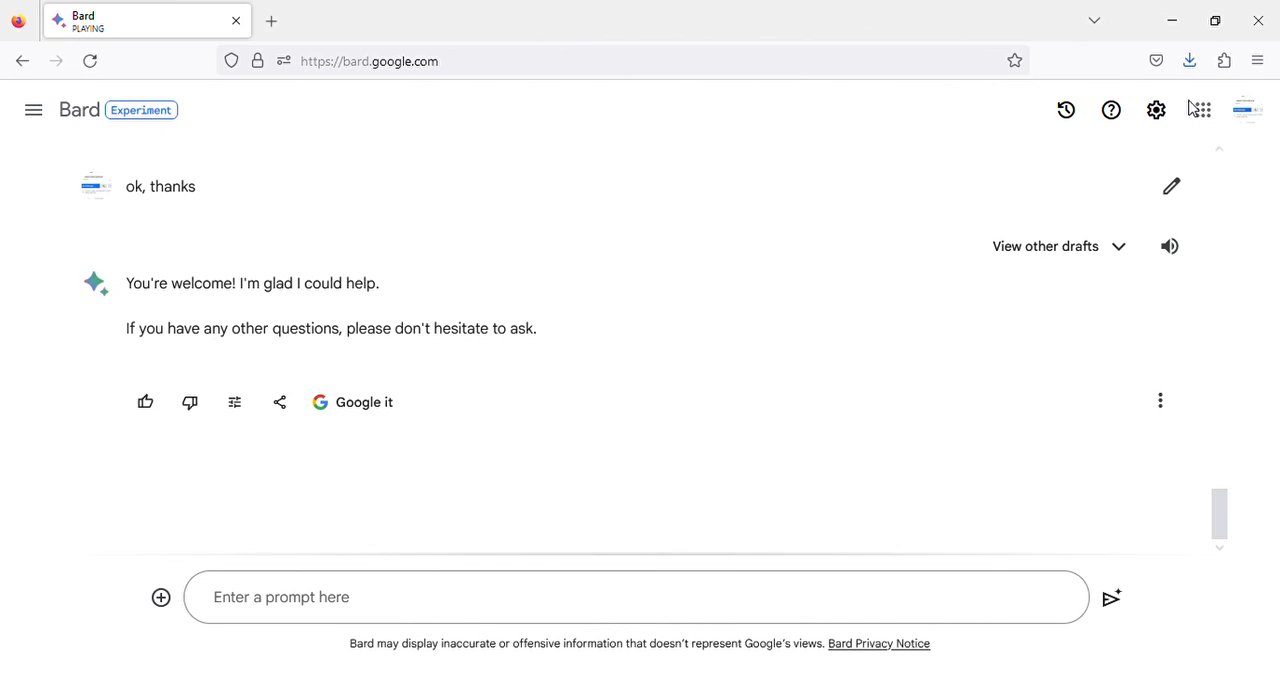